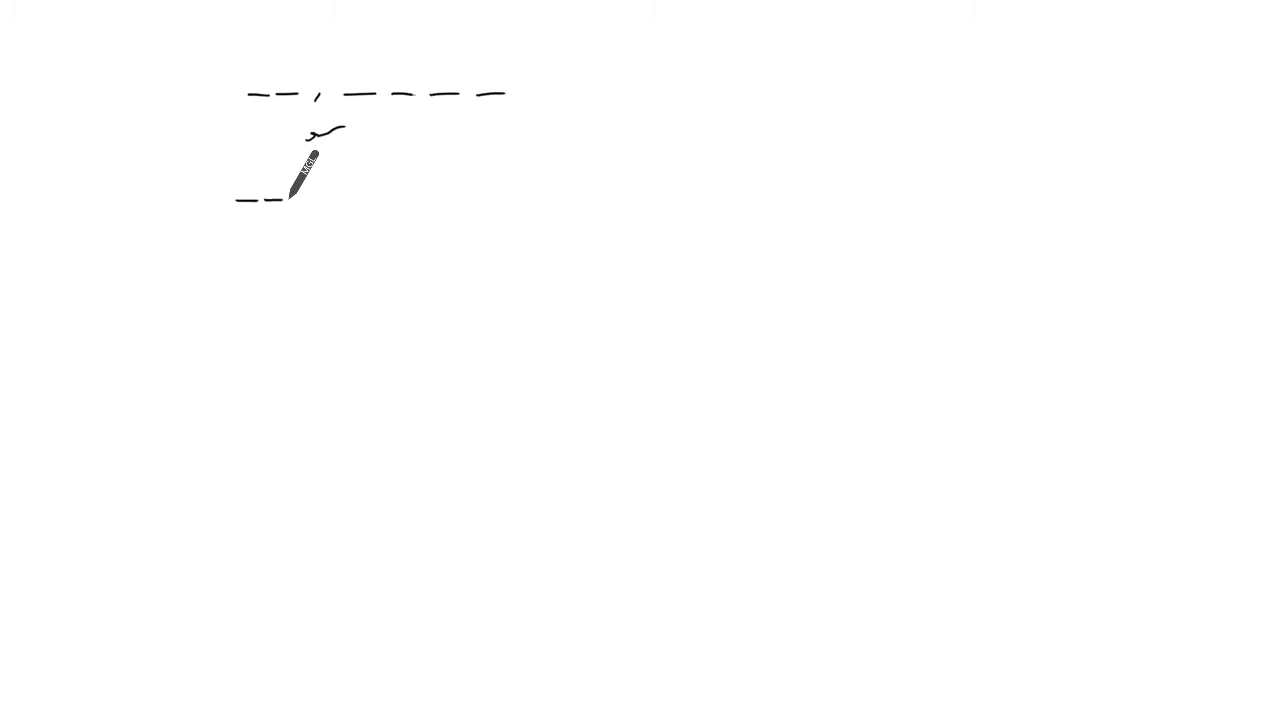
Step: Draw three dashes, a comma, and four dashes below the first slot row
{"action": "left_click_drag", "start_coordinate": [300, 195], "coordinate": [490, 180]}
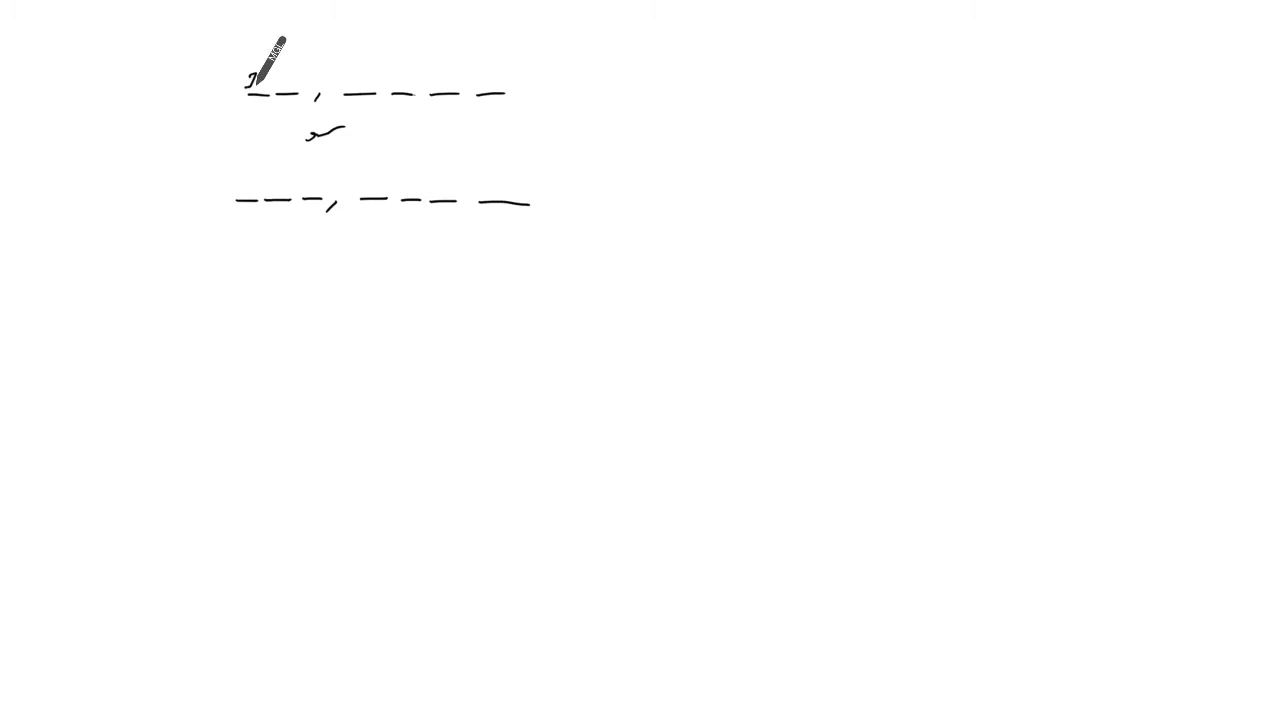
Step: Write 26x26 and 10x10x10x10 in the first row's slots, then begin 26²x
{"action": "type", "text": "26x26"}
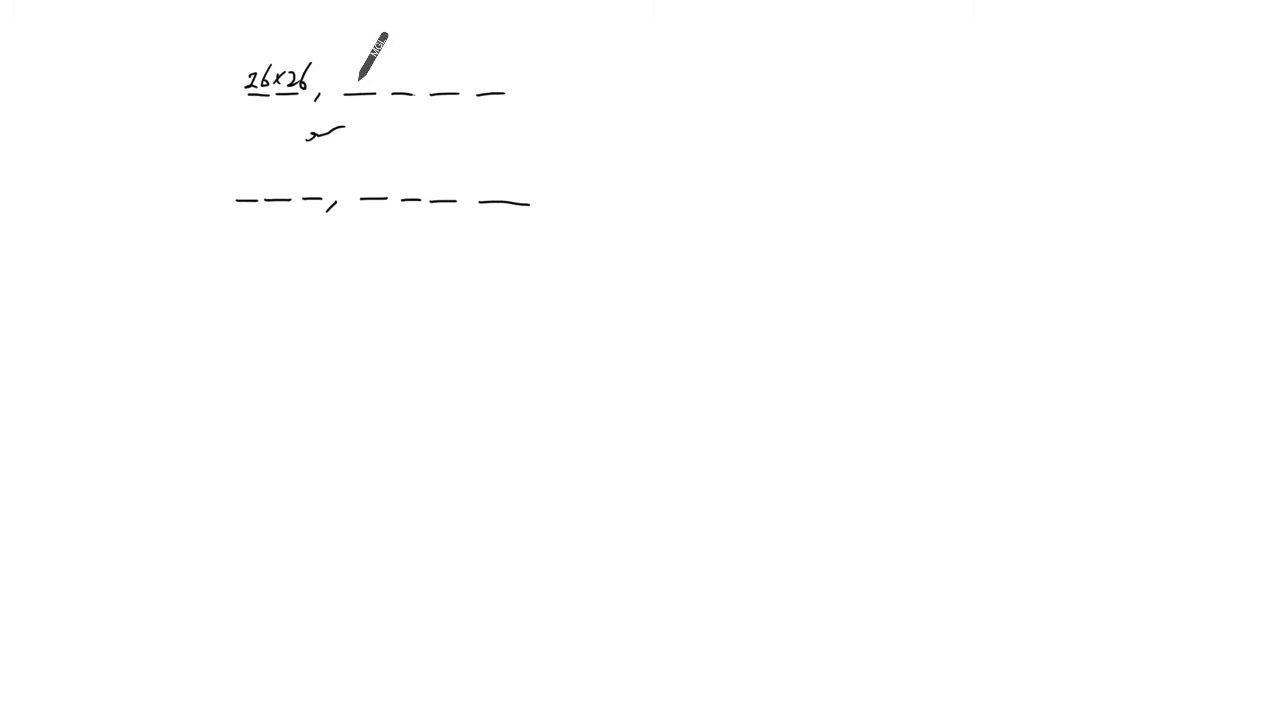
{"action": "type", "text": "10 x10x"}
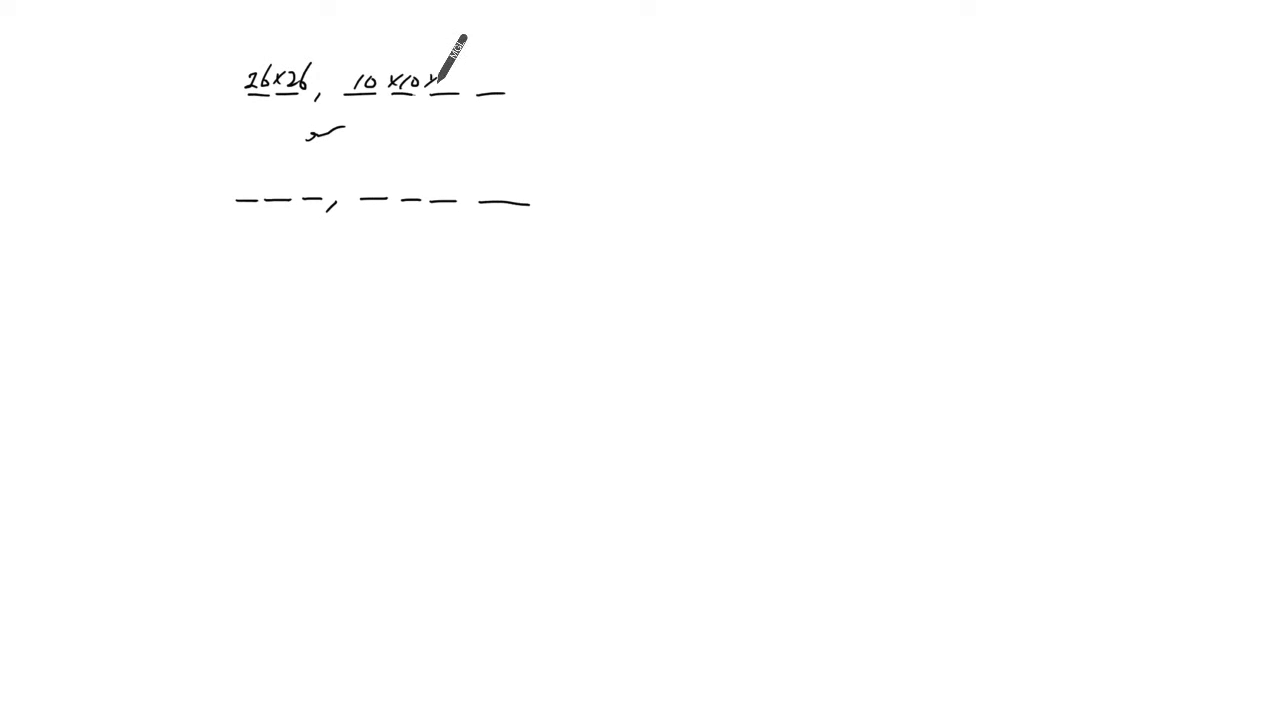
{"action": "type", "text": "x10x10 ="}
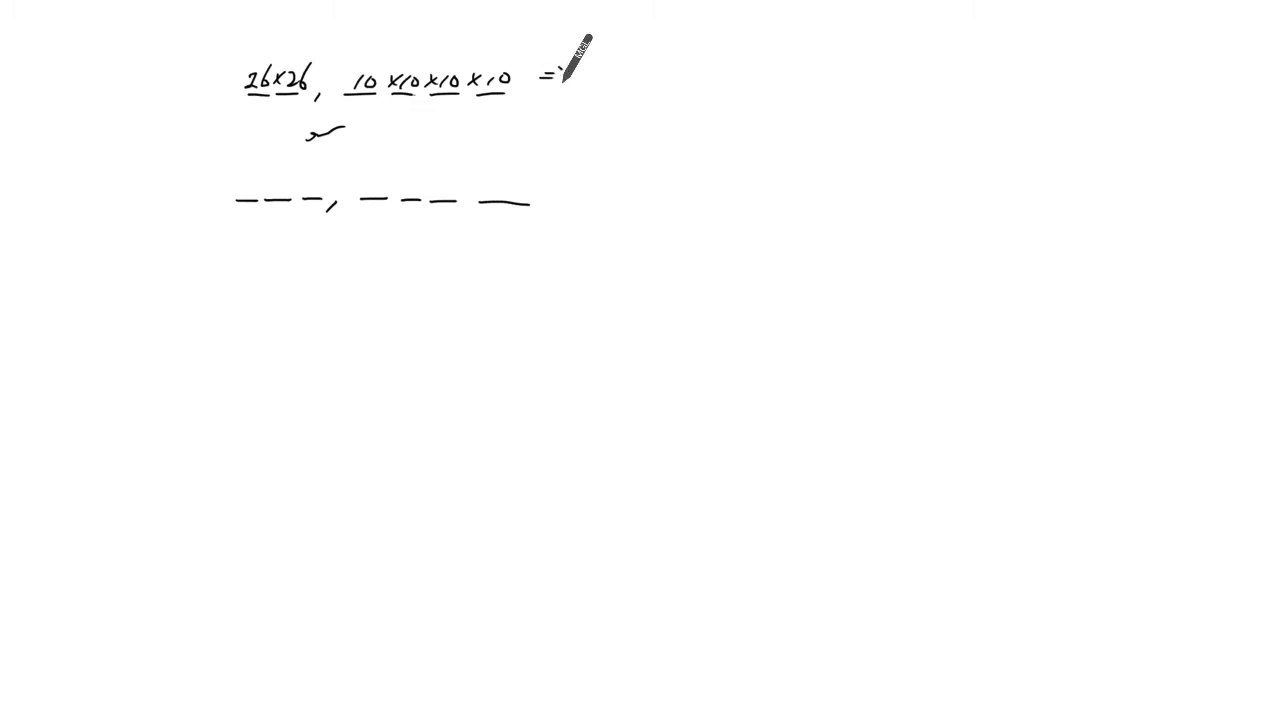
{"action": "type", "text": "26²x10⁴"}
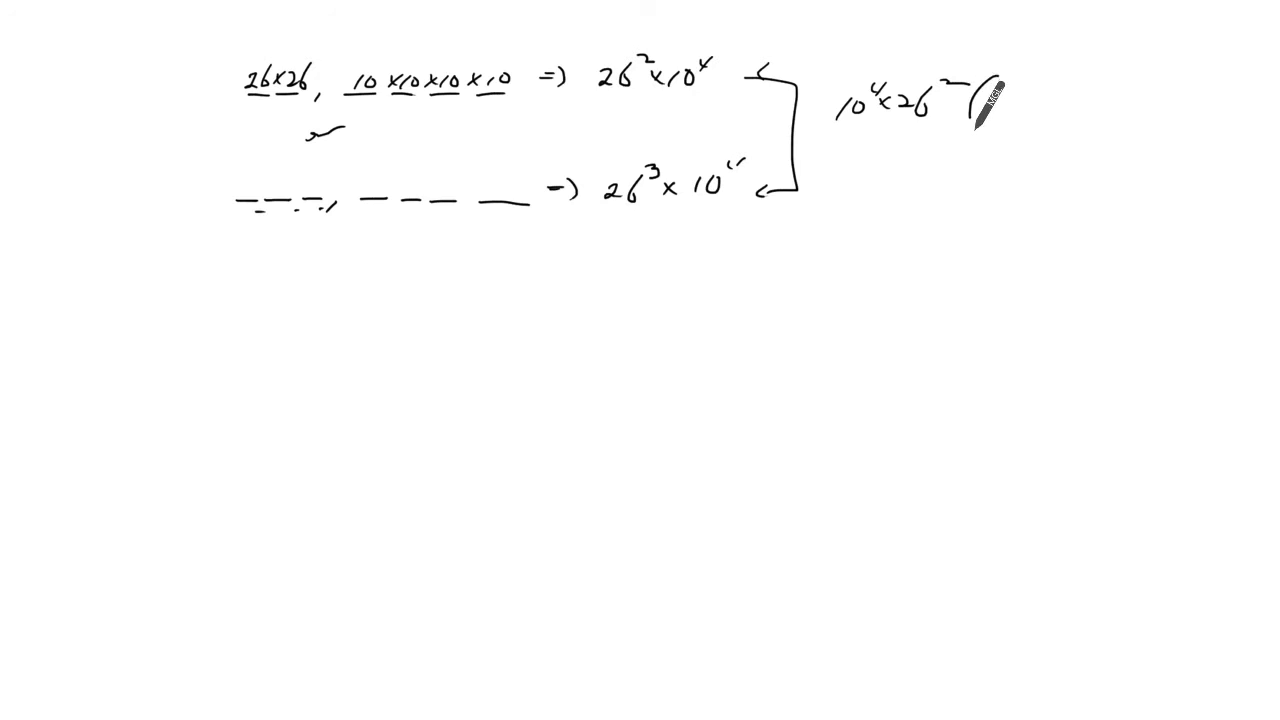
Step: Finish (1+26) and write the simplified line 10⁴x26²x27 below
{"action": "type", "text": "(1+26"}
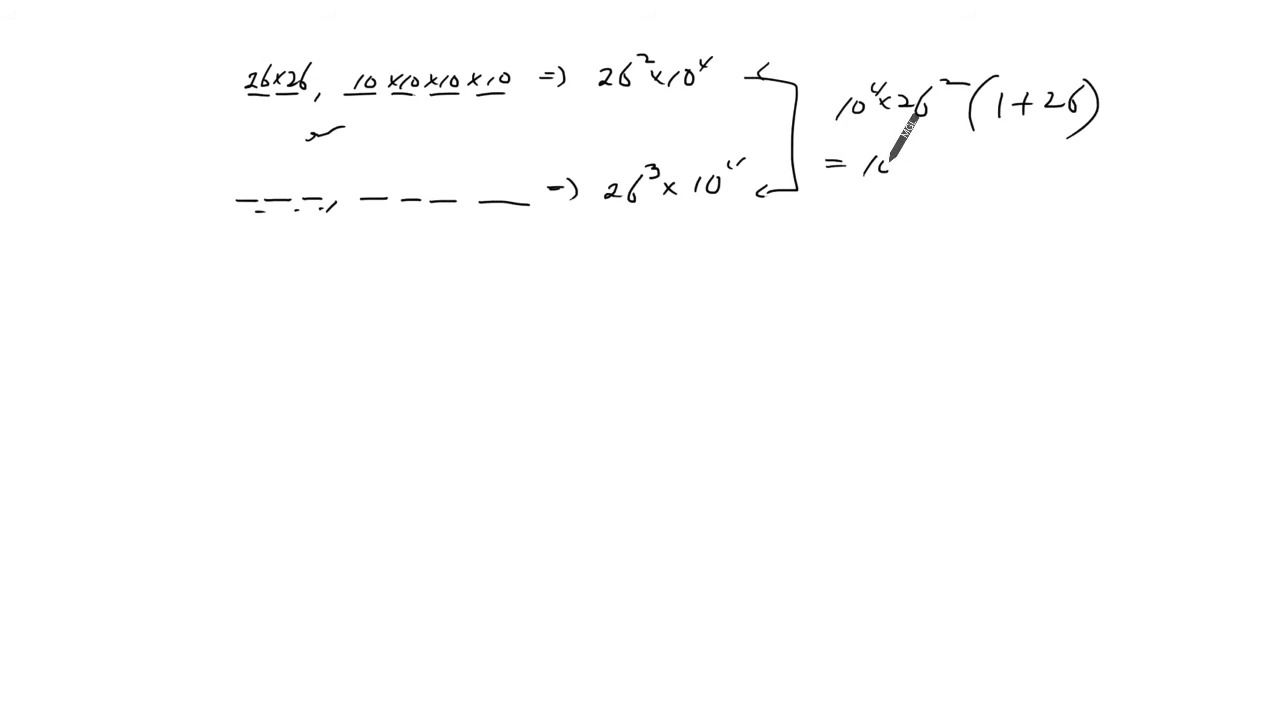
{"action": "left_click_drag", "start_coordinate": [860, 165], "coordinate": [980, 170]}
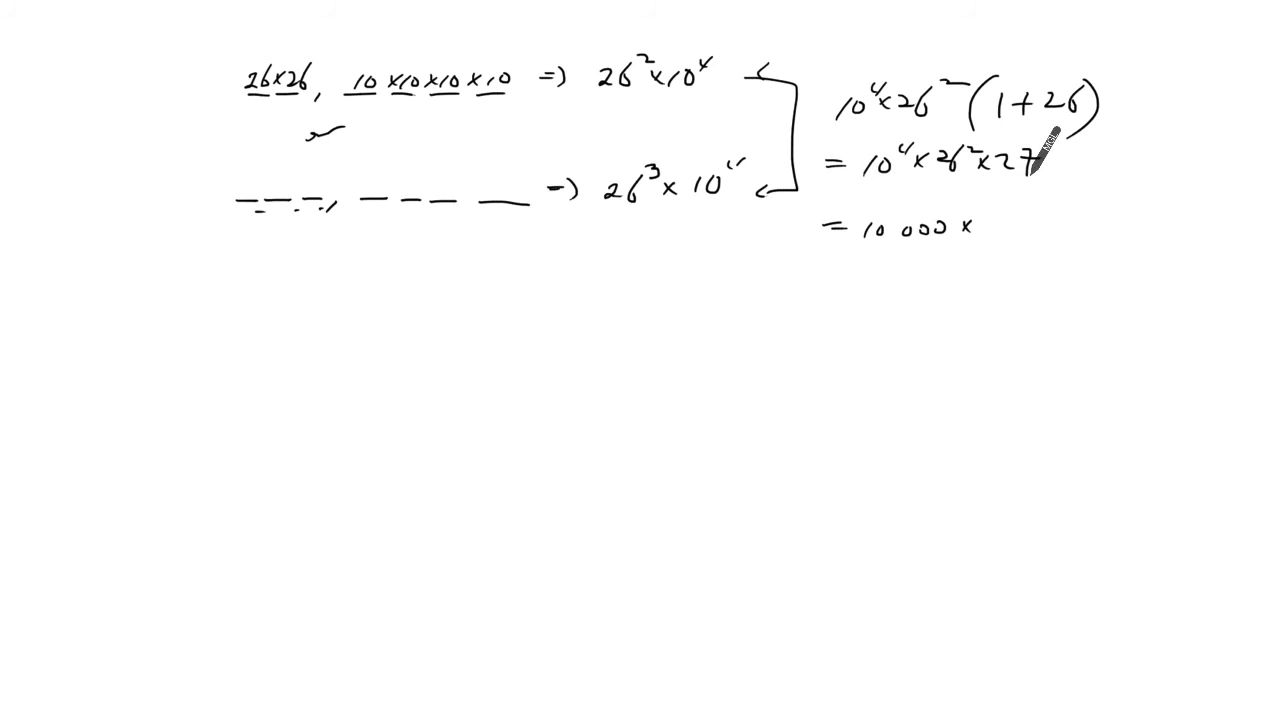
Step: Write 18252 after 10 000 x and the total 182,520,000 on the next line
{"action": "type", "text": "18252"}
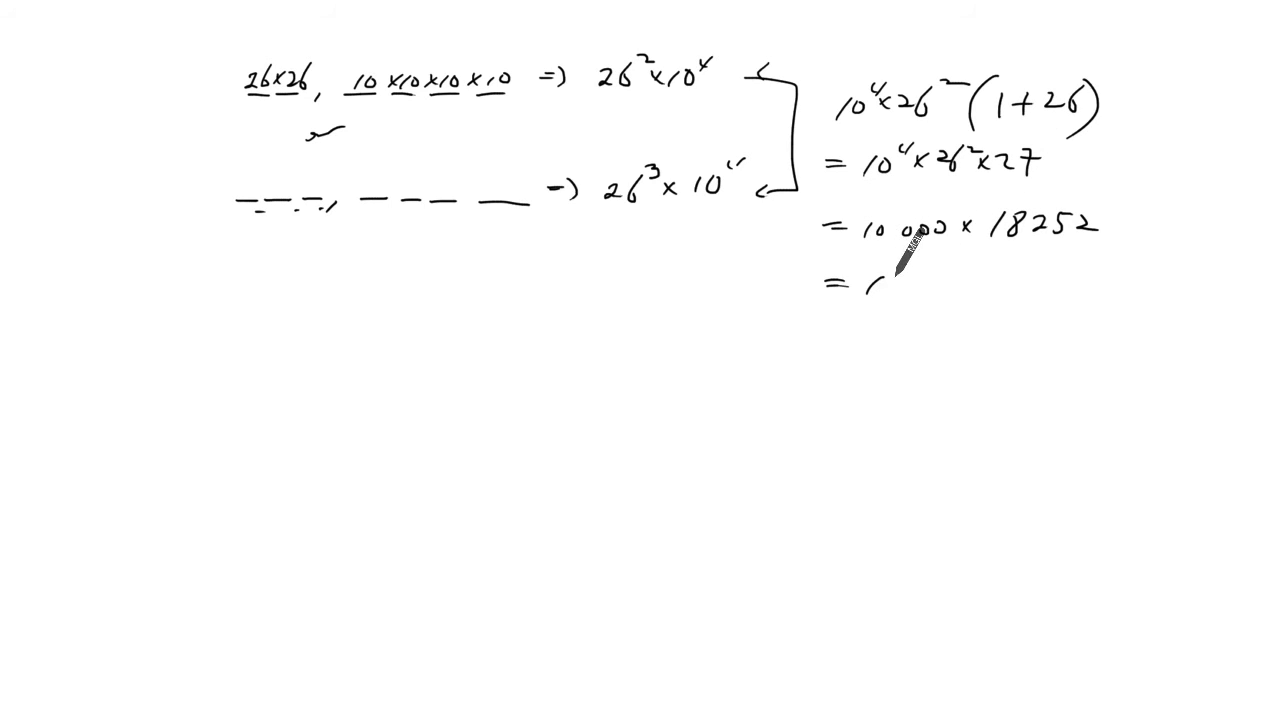
{"action": "type", "text": "18 252"}
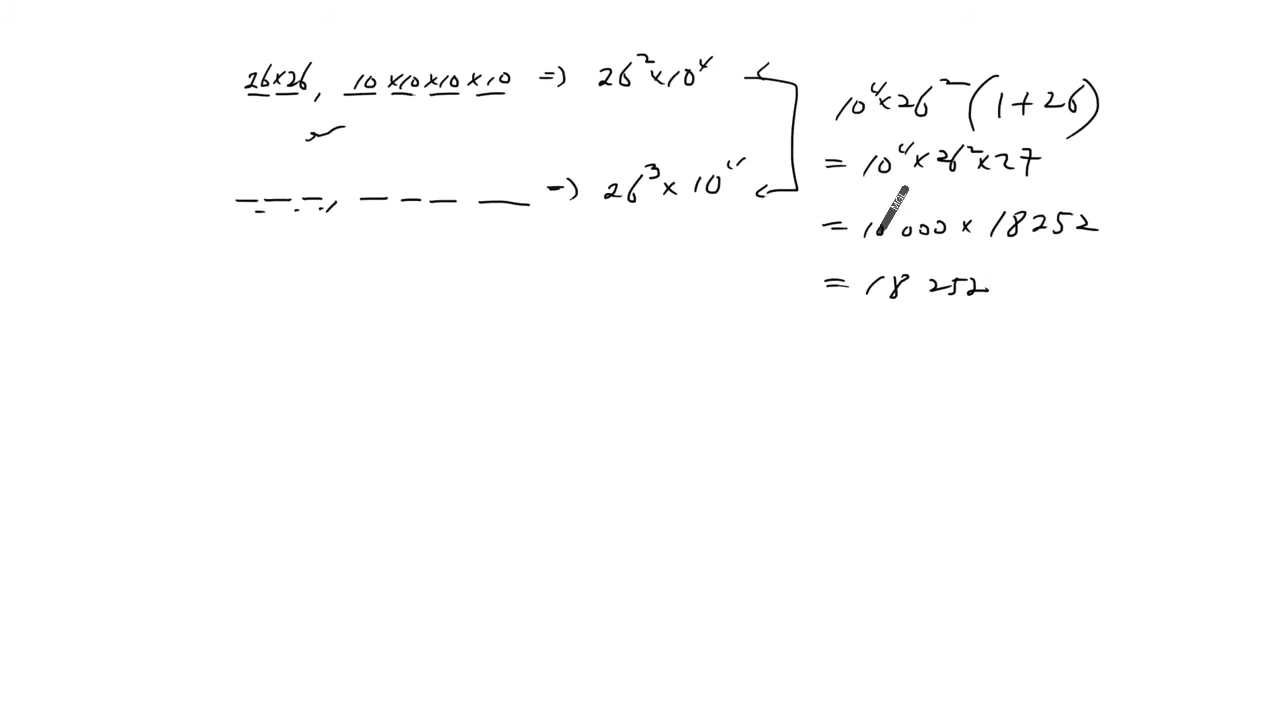
{"action": "type", "text": "000"}
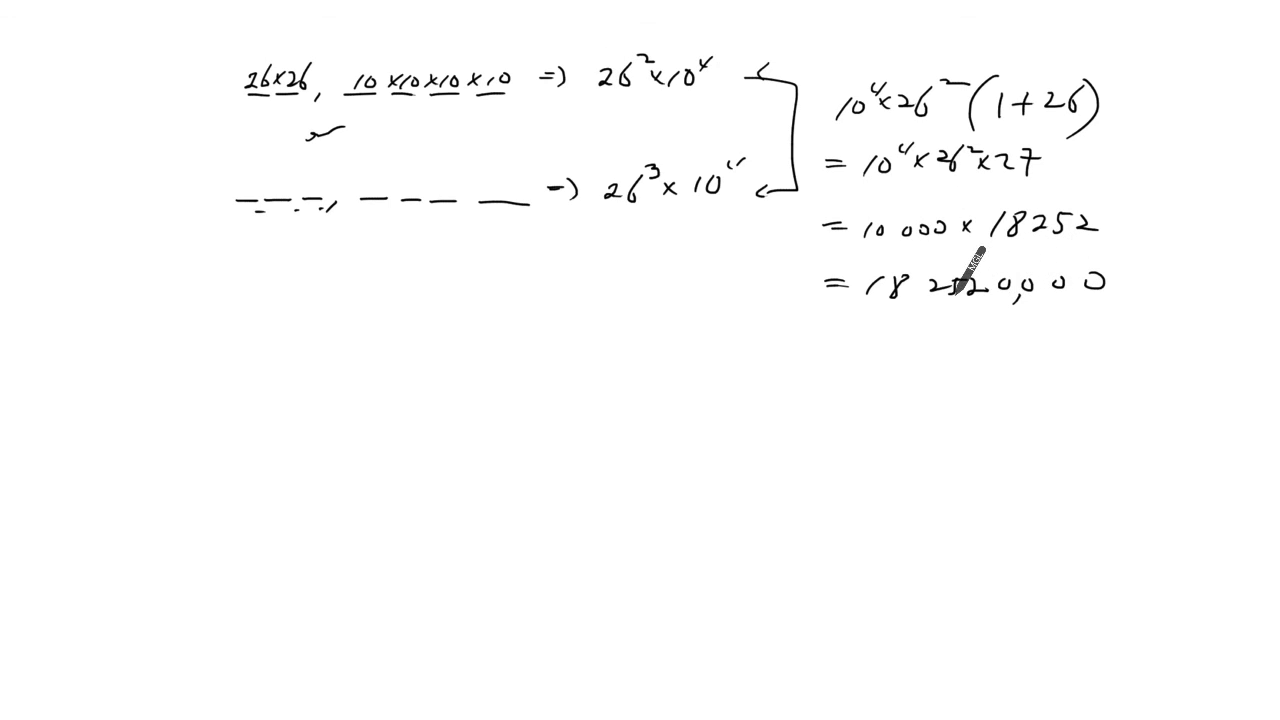
{"action": "mouse_move", "coordinate": [855, 305]}
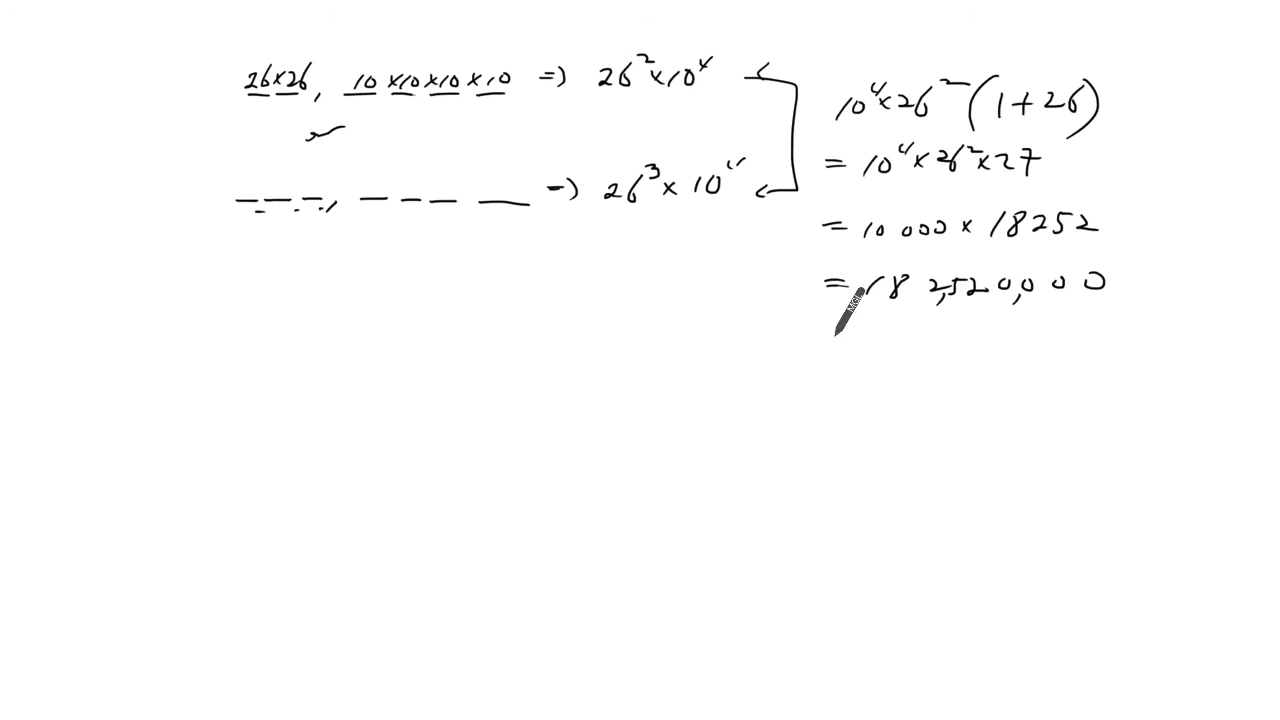